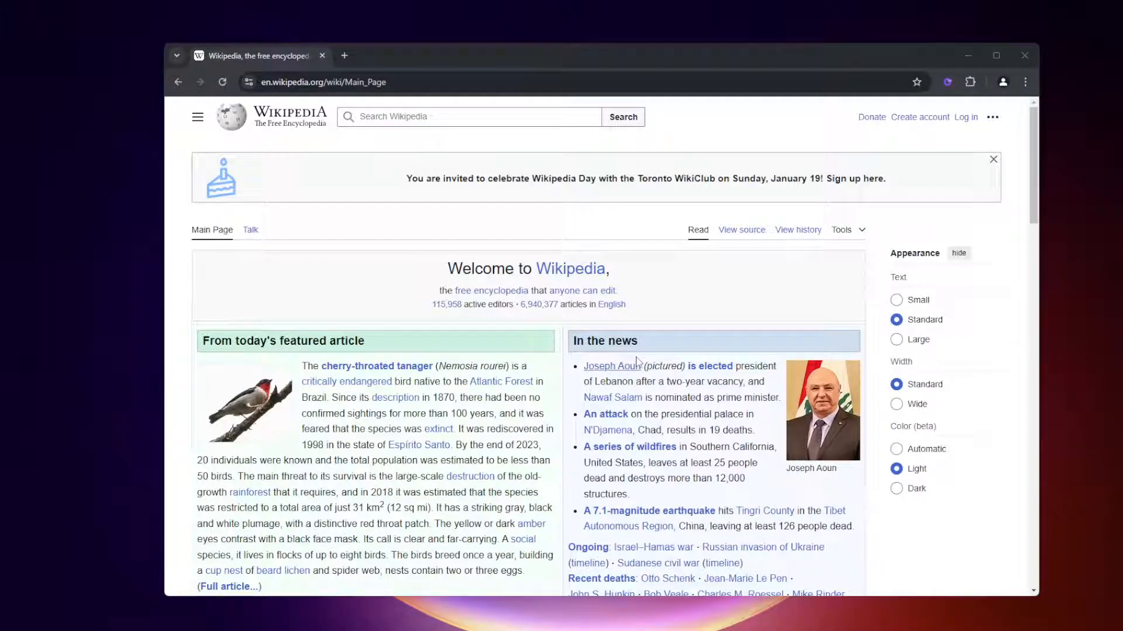
mouse_move(1014, 225)
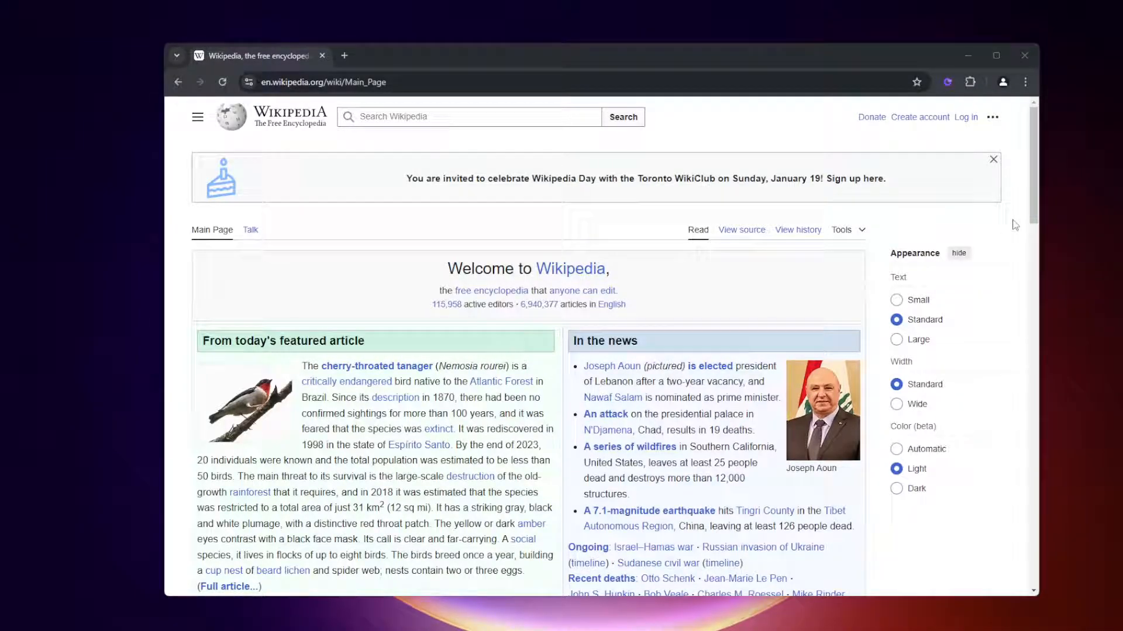
mouse_move(749, 193)
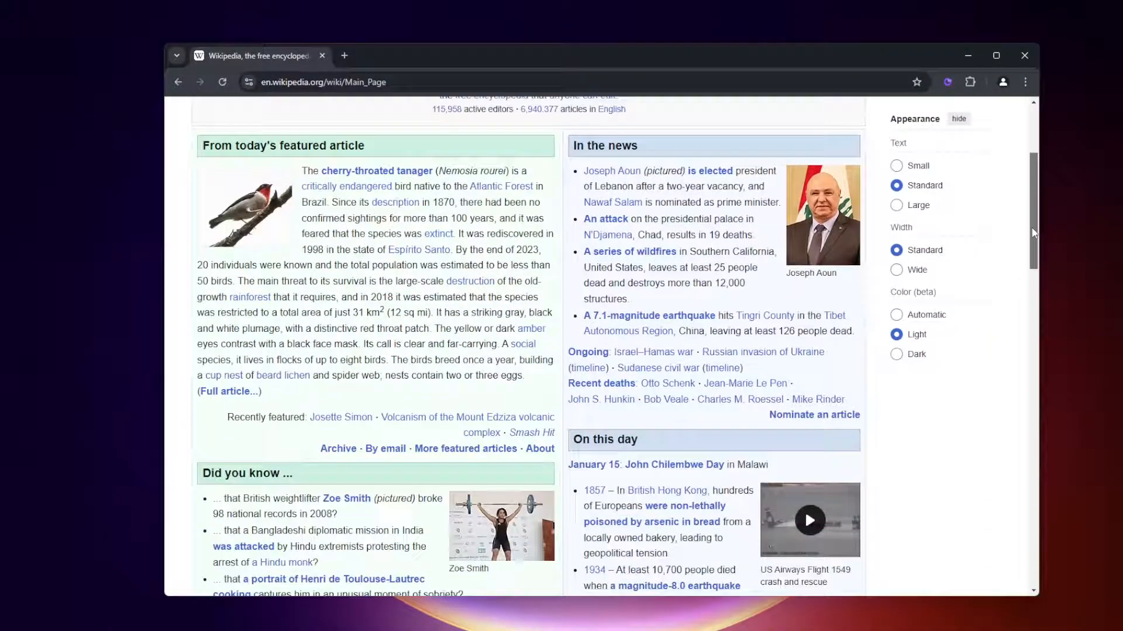
Inspect the Wikipedia main page so DevTools shows its HTML structure and styles, with element picking off.
scroll(up, 3)
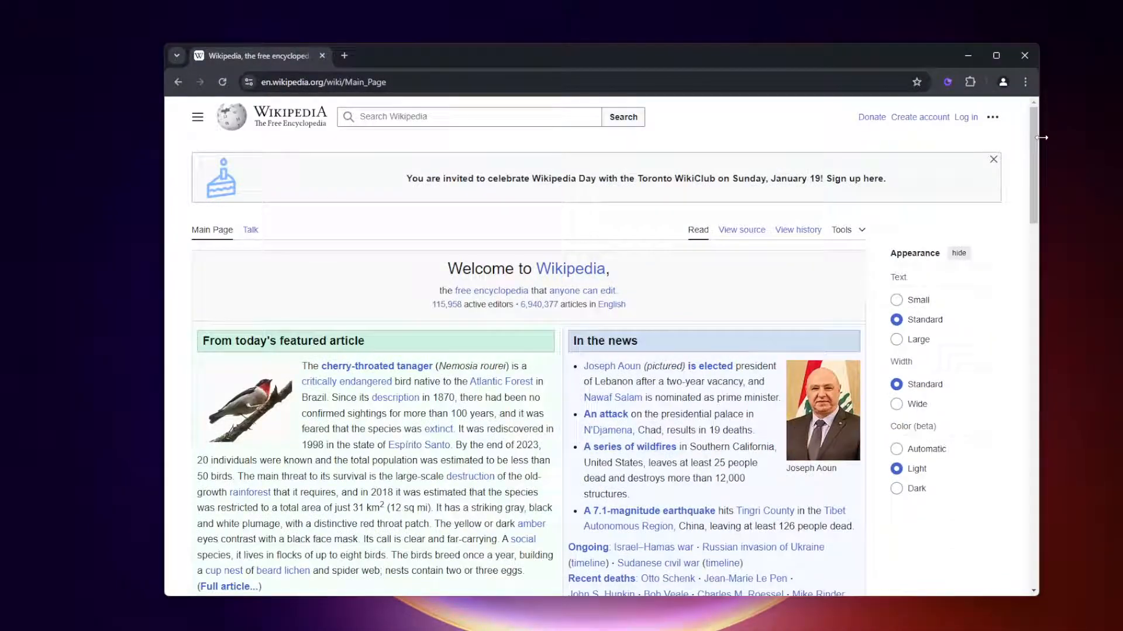
scroll(down, 3)
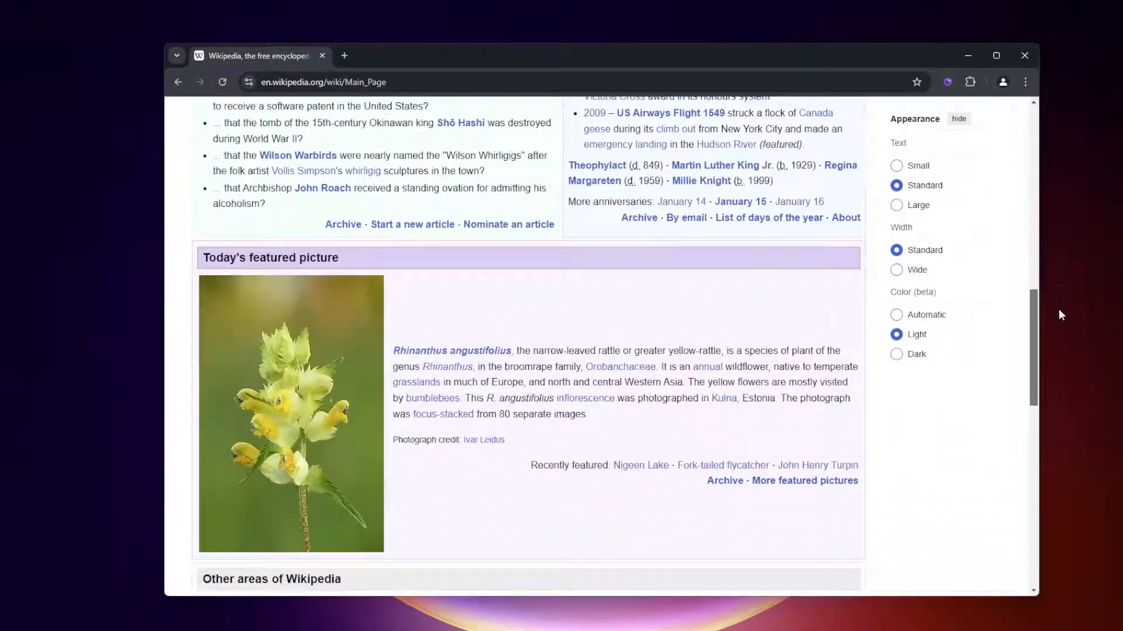
scroll(down, 3)
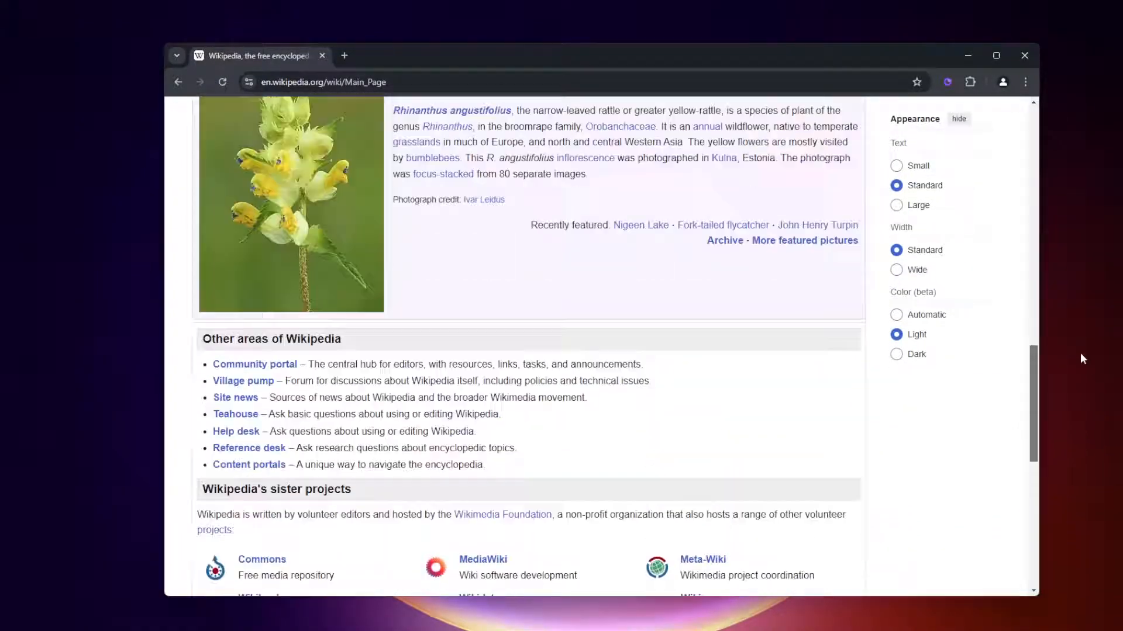
scroll(up, 3)
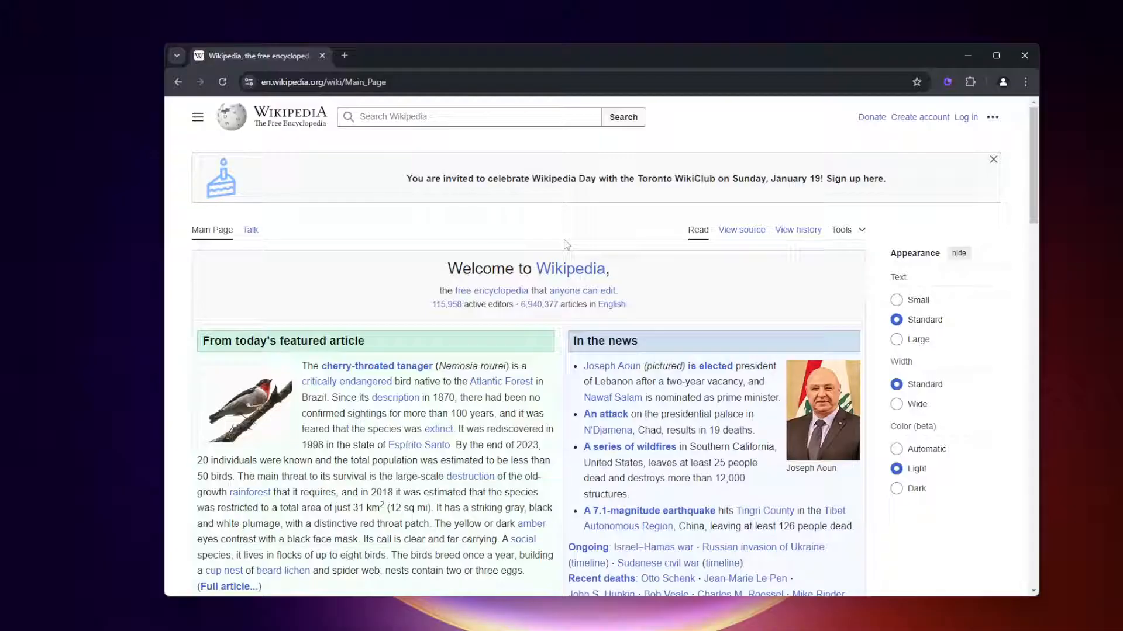
mouse_move(677, 270)
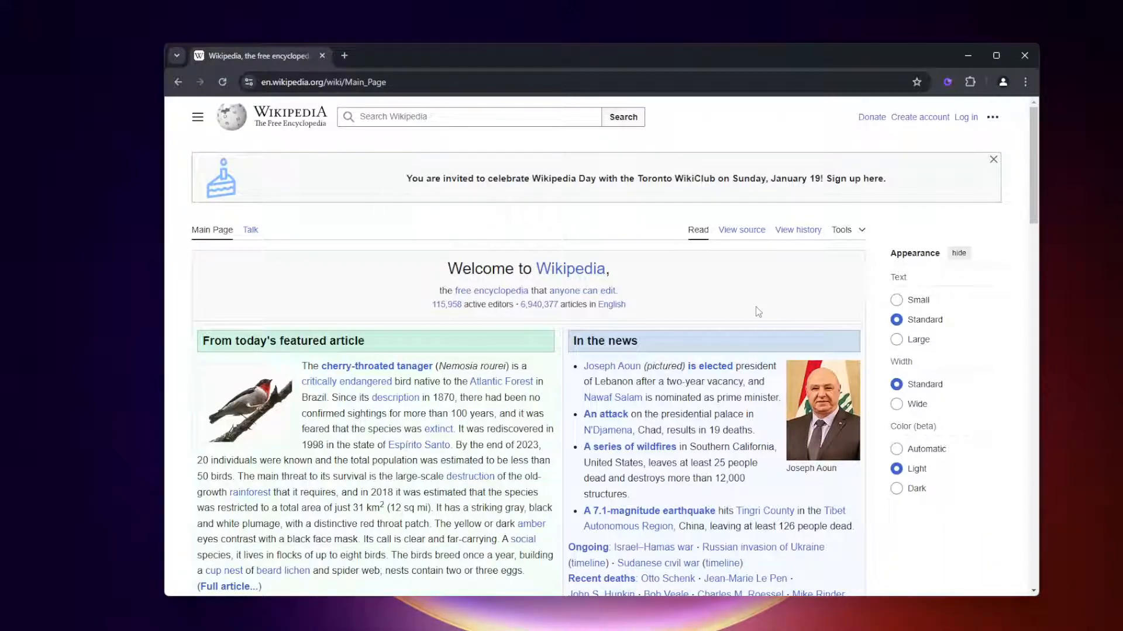
right_click(758, 311)
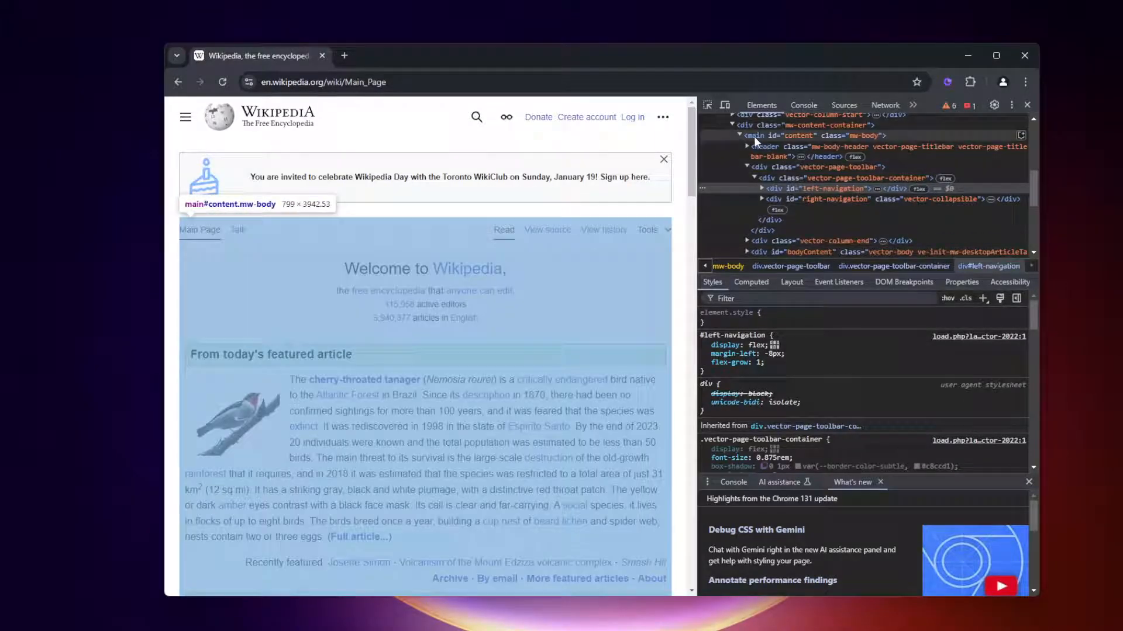
click(725, 104)
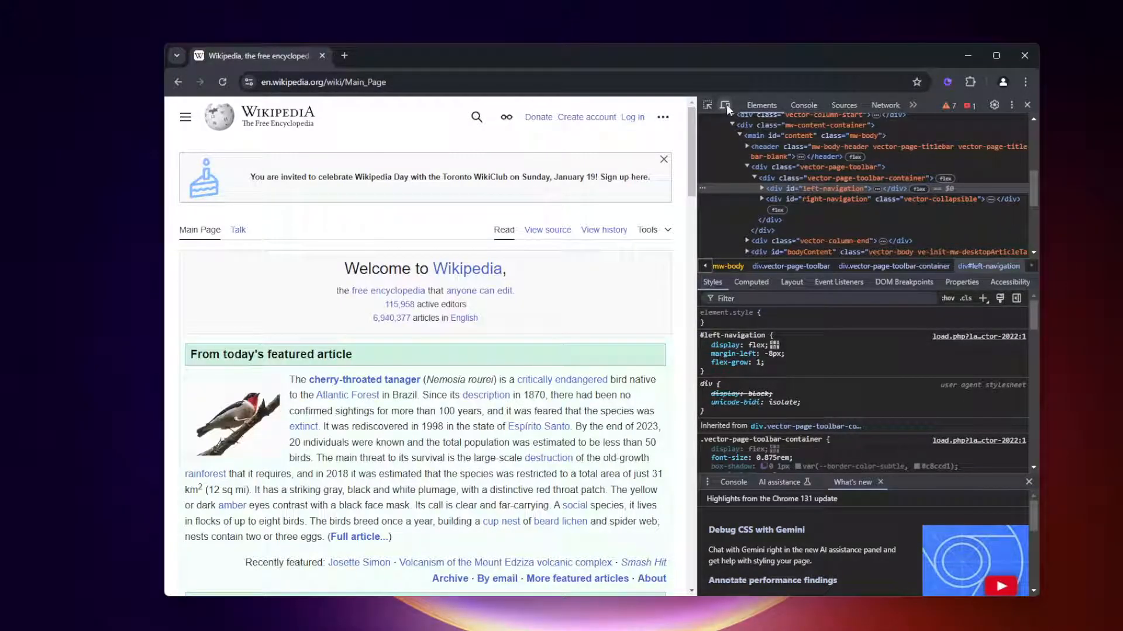
mouse_move(725, 104)
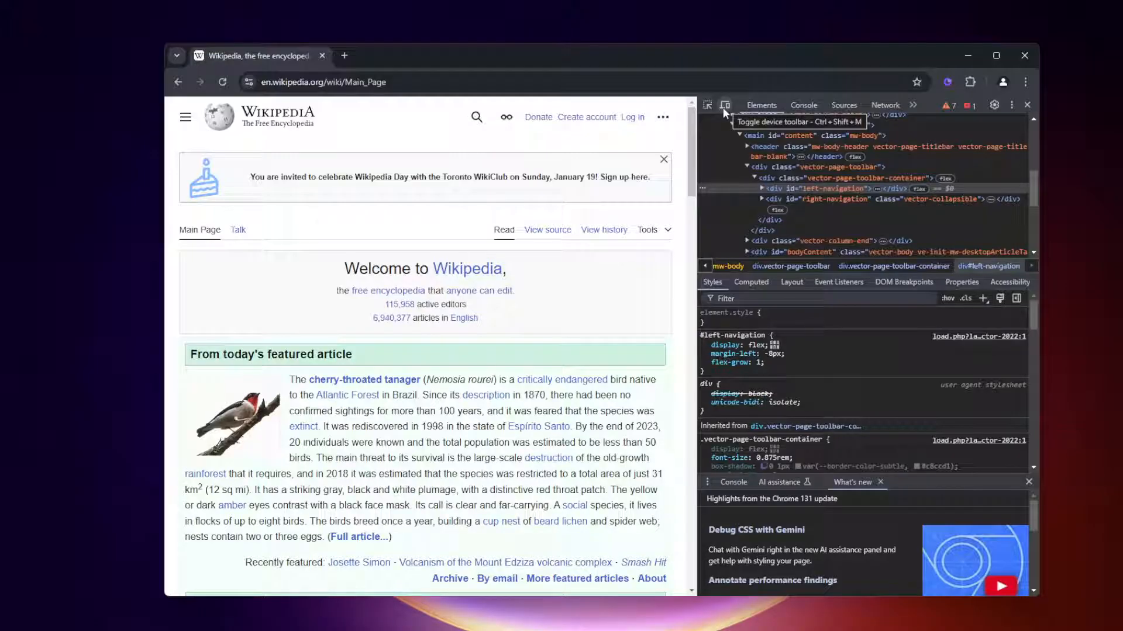
Turn on device emulation and widen the responsive viewport to a preset width.
click(706, 104)
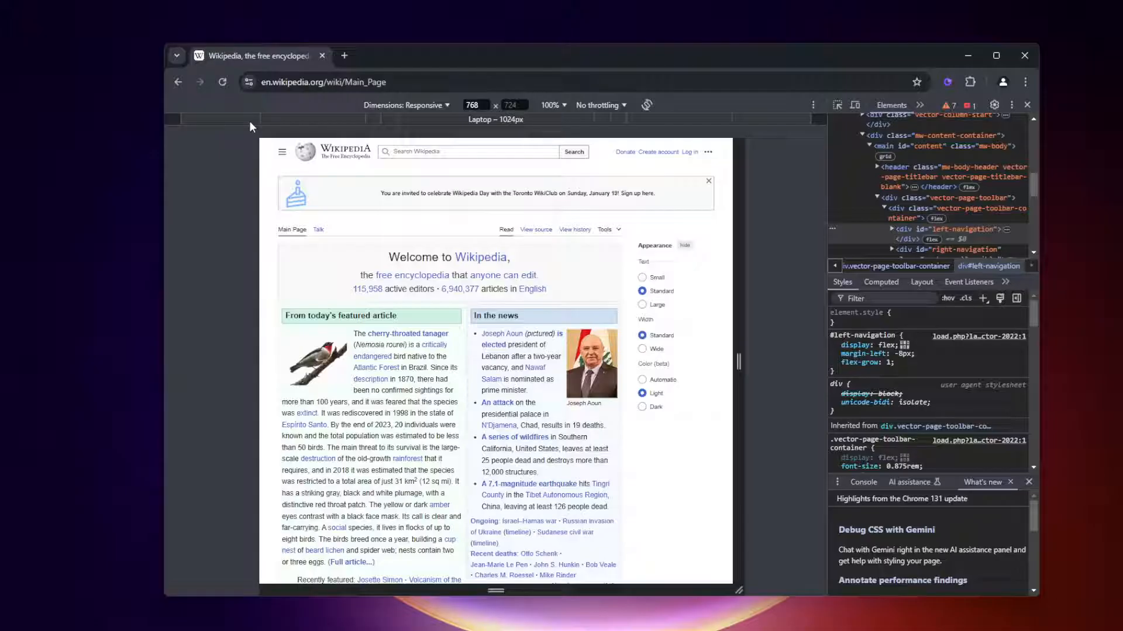
click(475, 104)
text(2560)
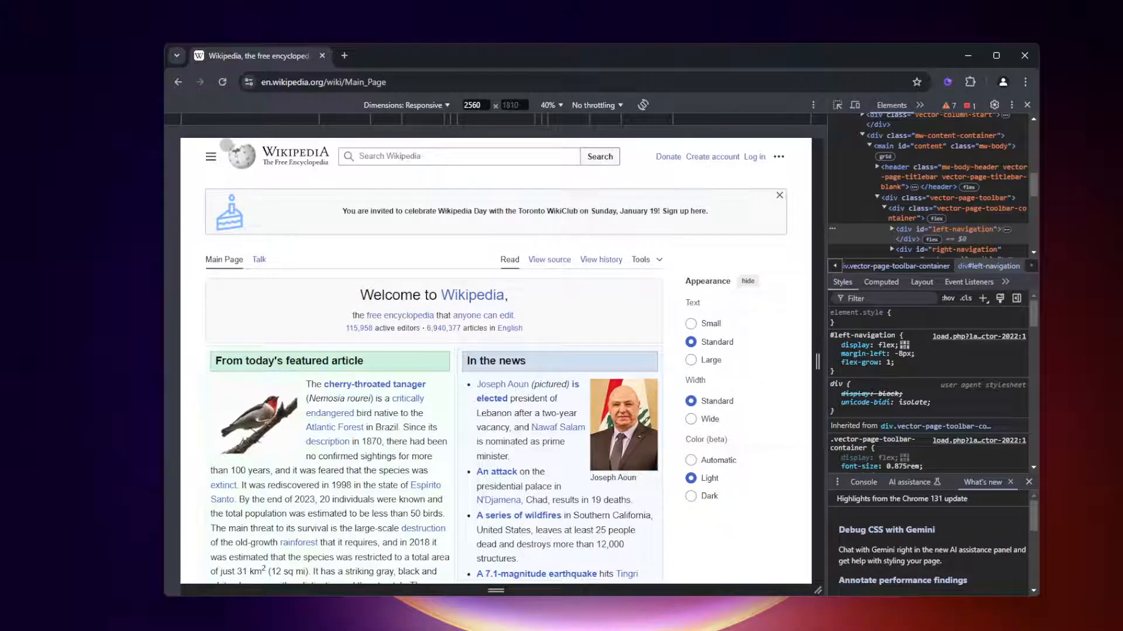
mouse_move(266, 120)
text(1440)
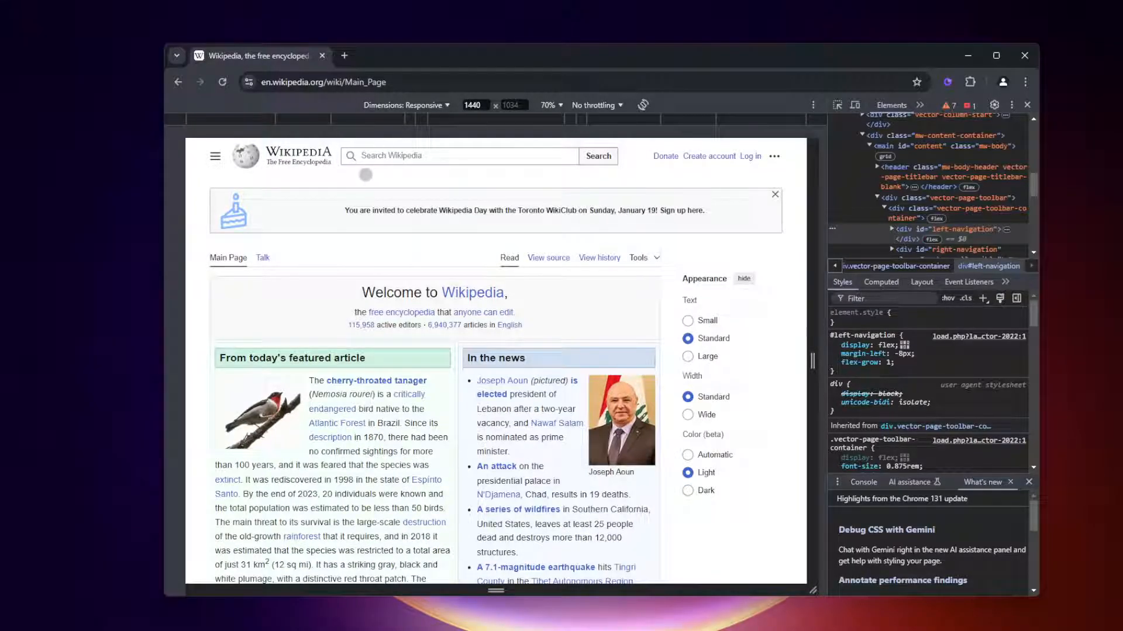
mouse_move(385, 139)
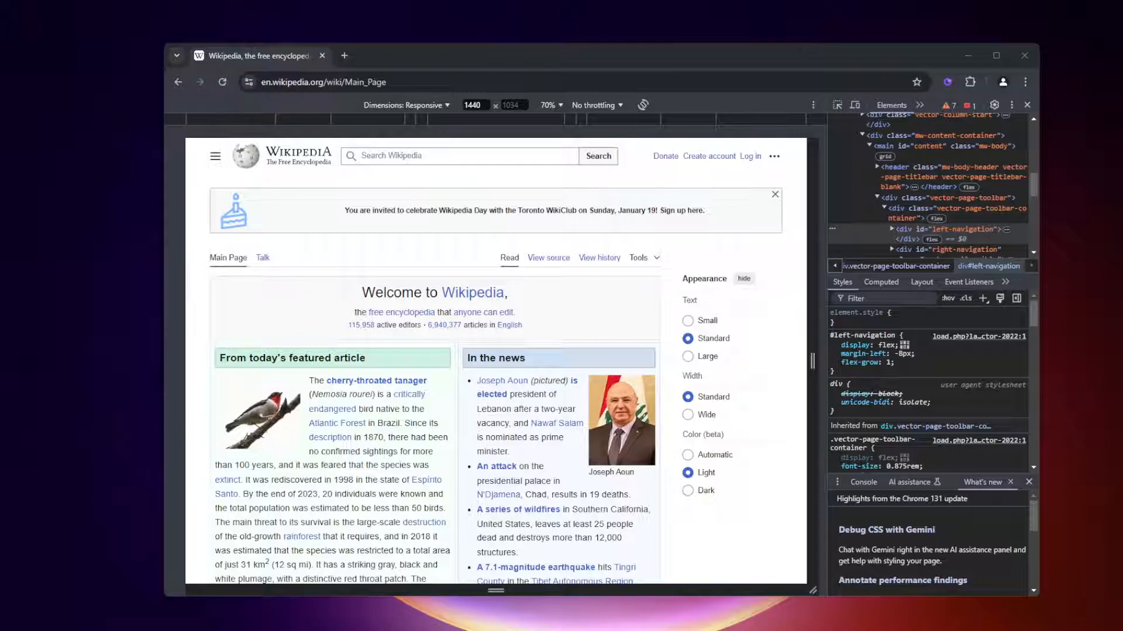
mouse_move(112, 323)
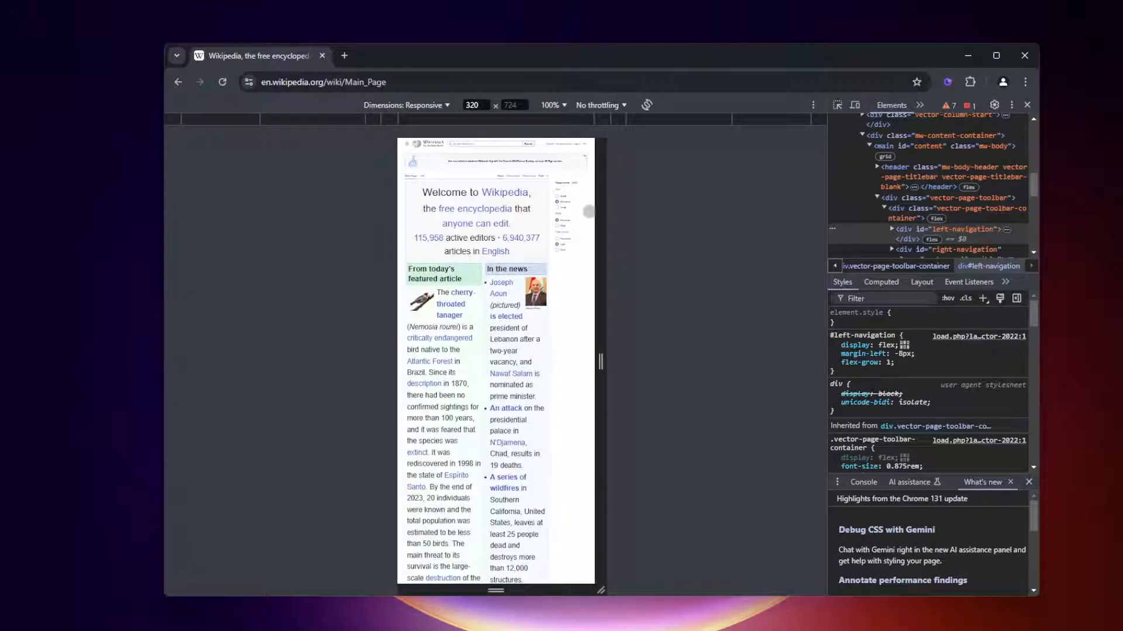
Scroll through the Wikipedia main page in the 768-pixel responsive preview.
scroll(down, 3)
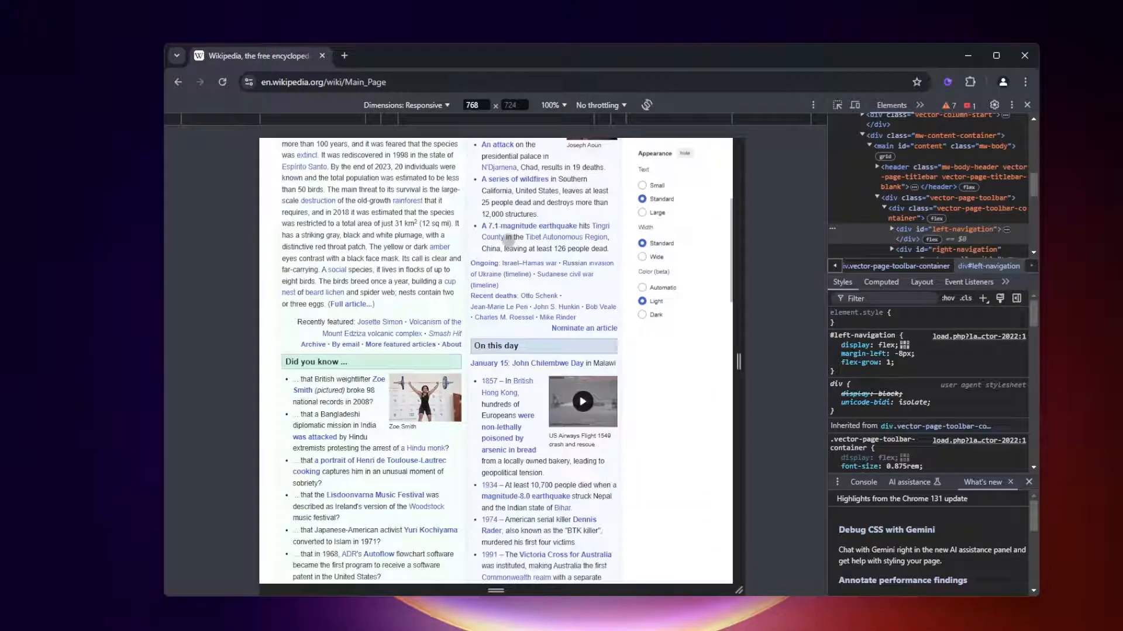
scroll(down, 3)
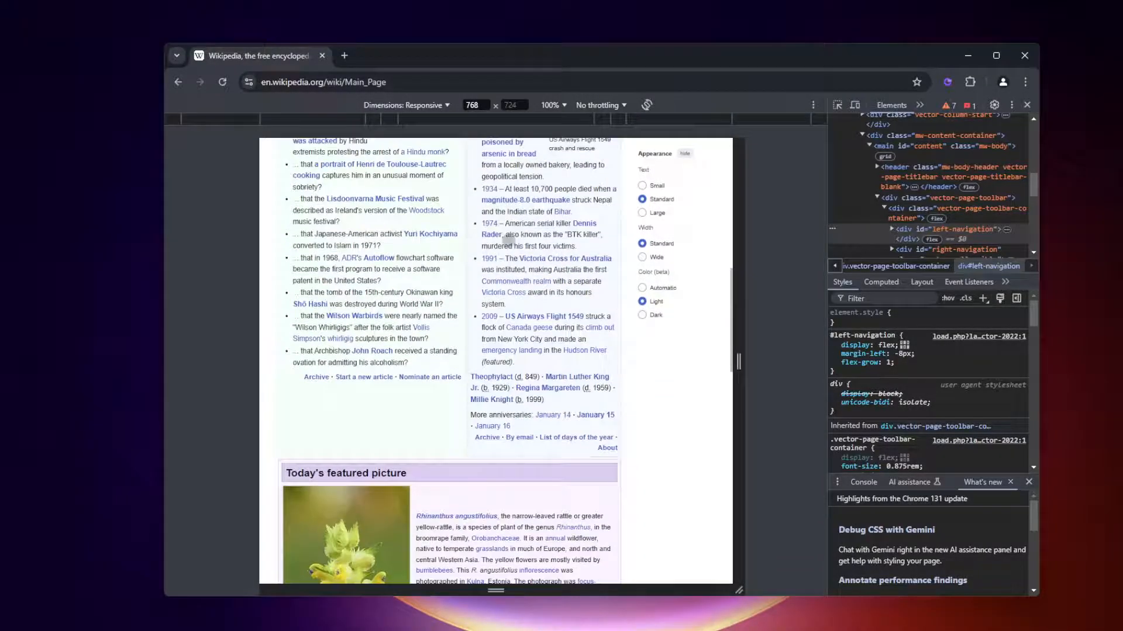
scroll(up, 3)
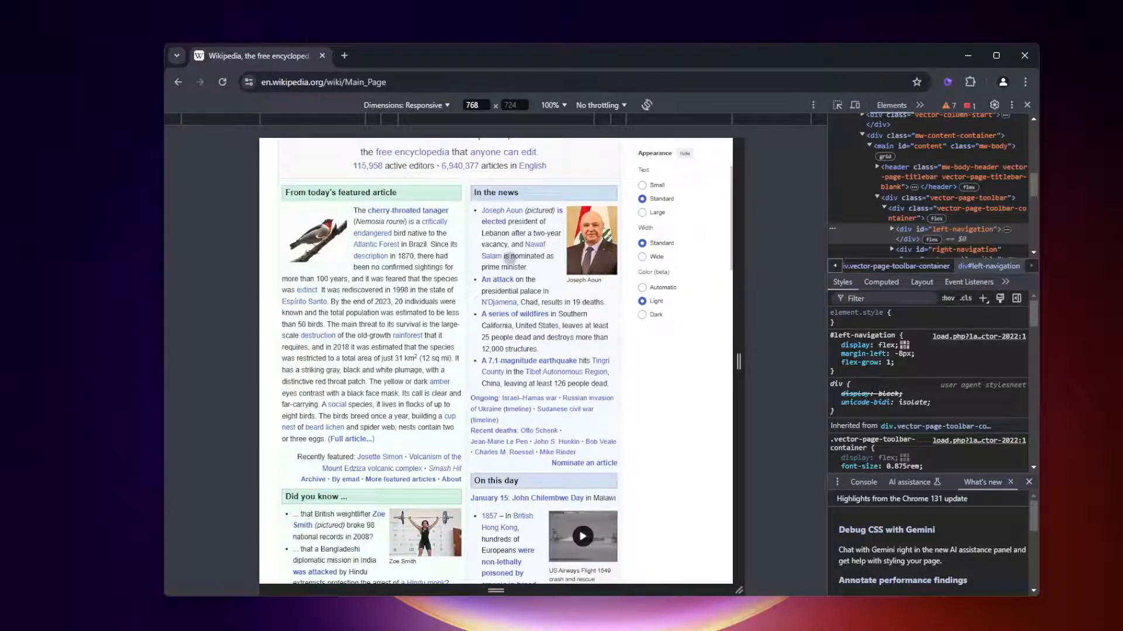
scroll(down, 3)
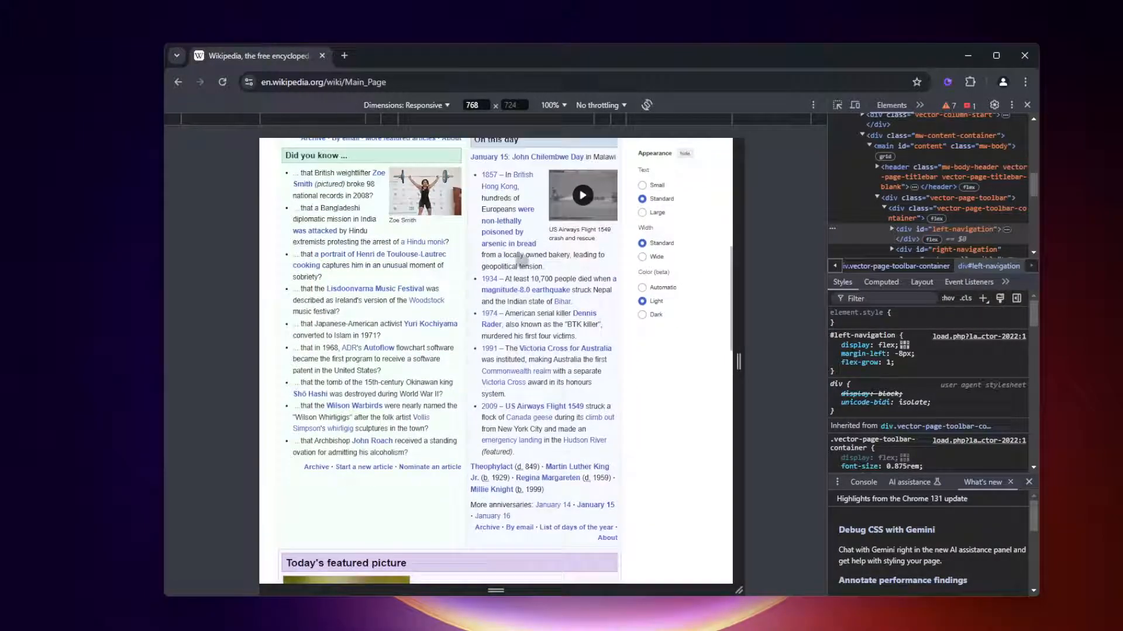
scroll(up, 3)
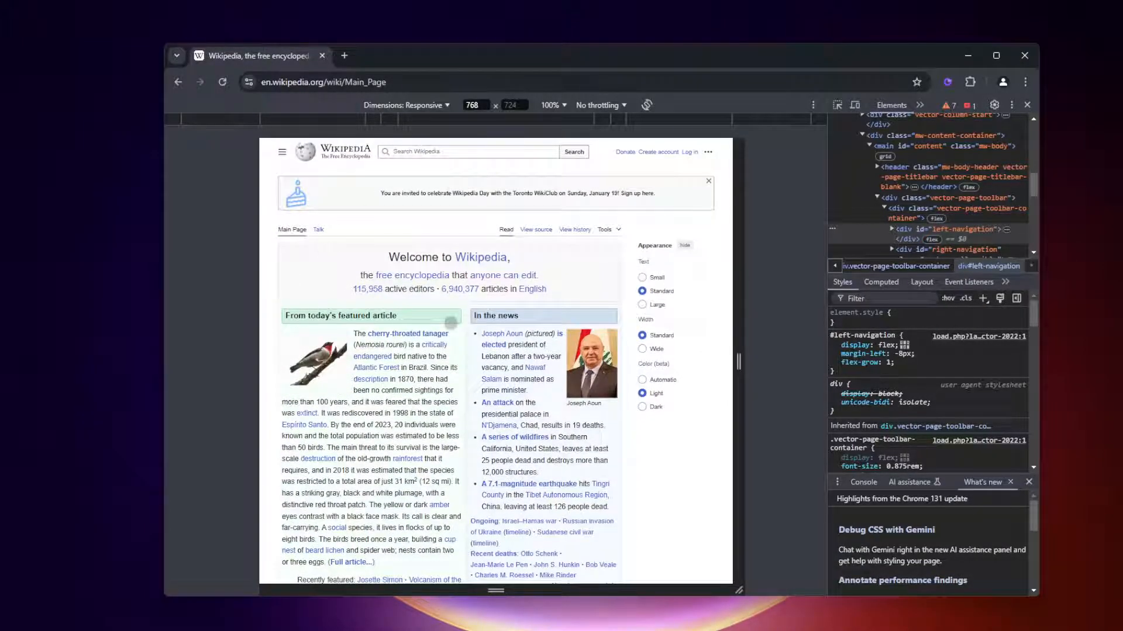
mouse_move(484, 130)
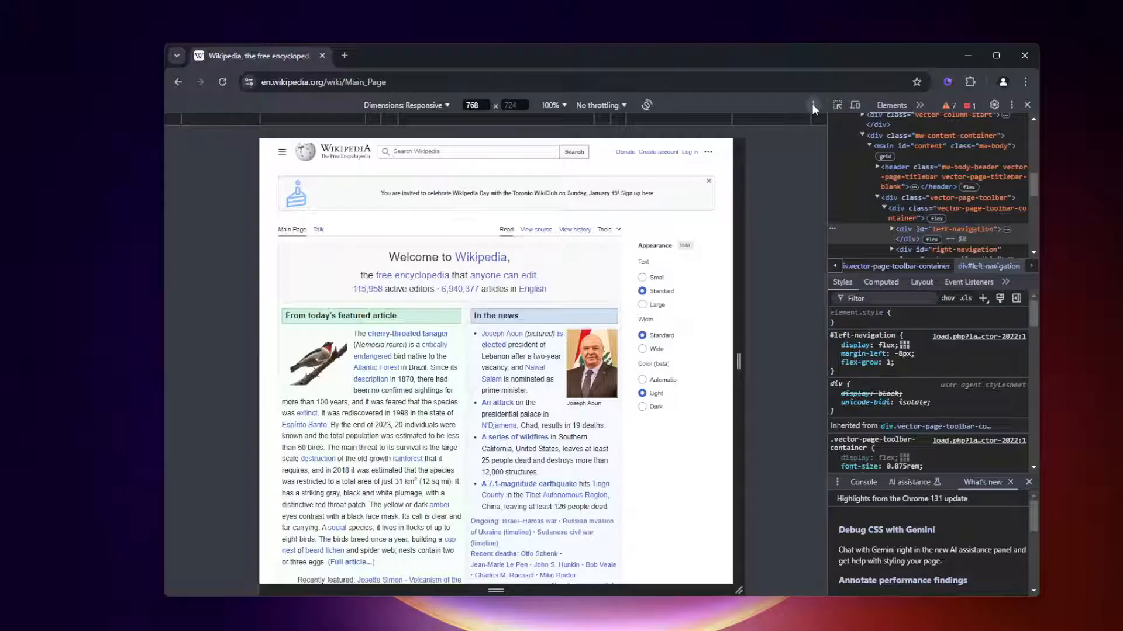
mouse_move(813, 104)
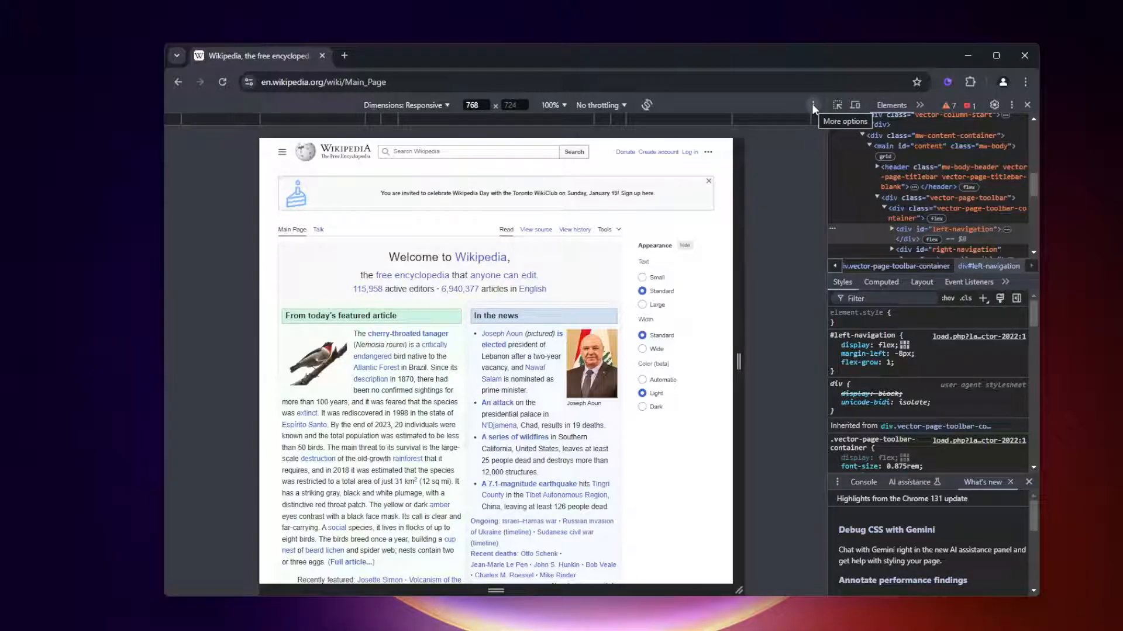
Capture a full-size screenshot of the page from the device toolbar's More options menu.
click(813, 104)
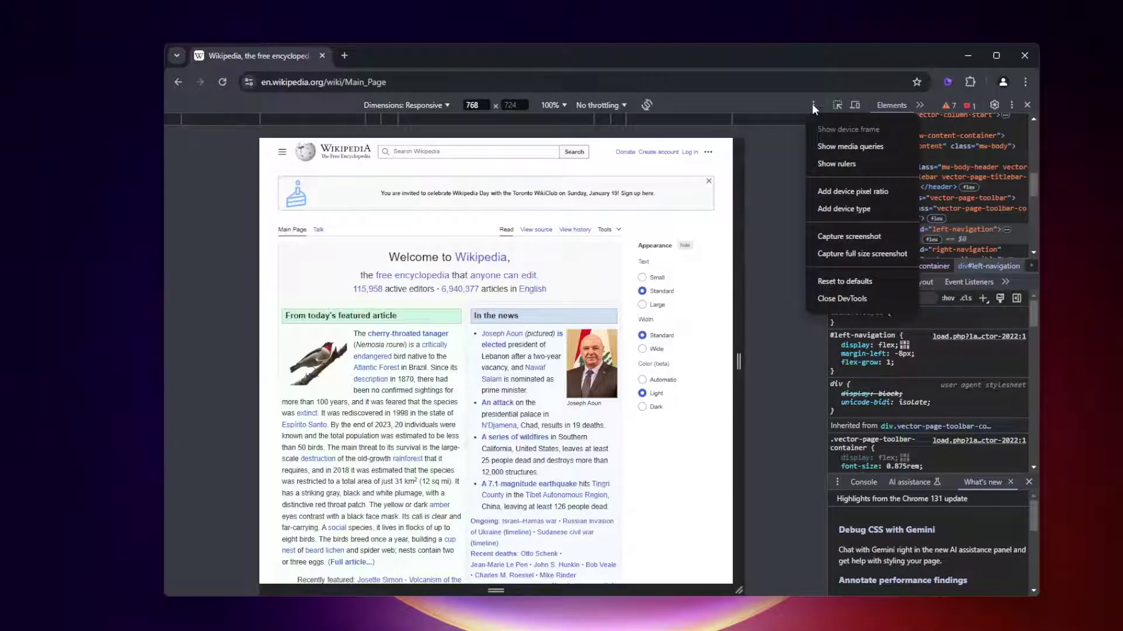
mouse_move(849, 236)
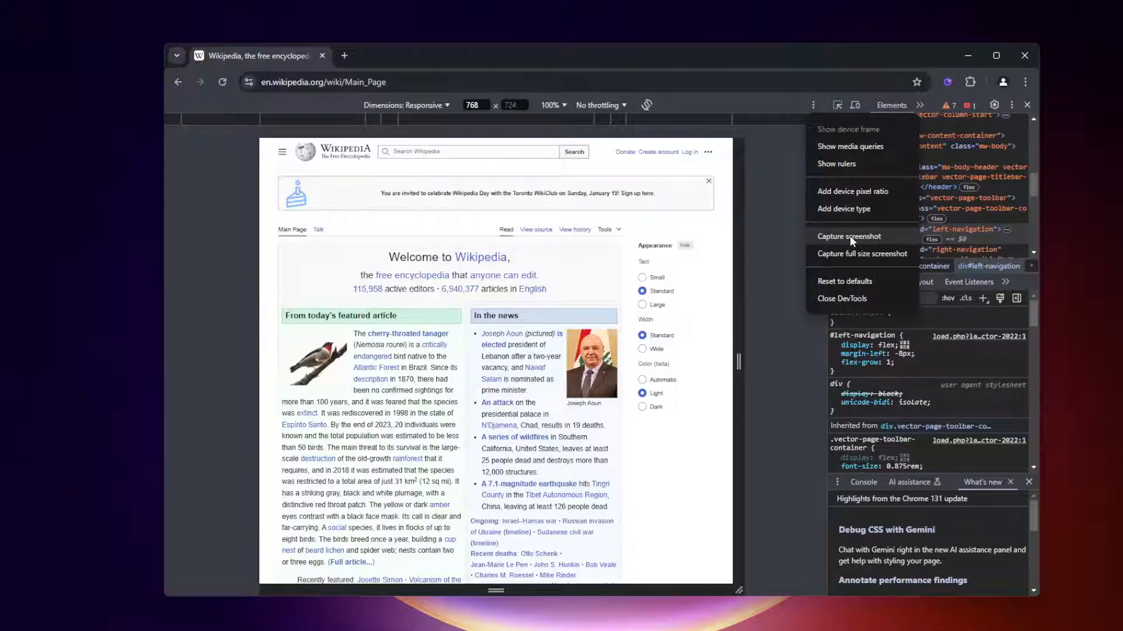
mouse_move(852, 258)
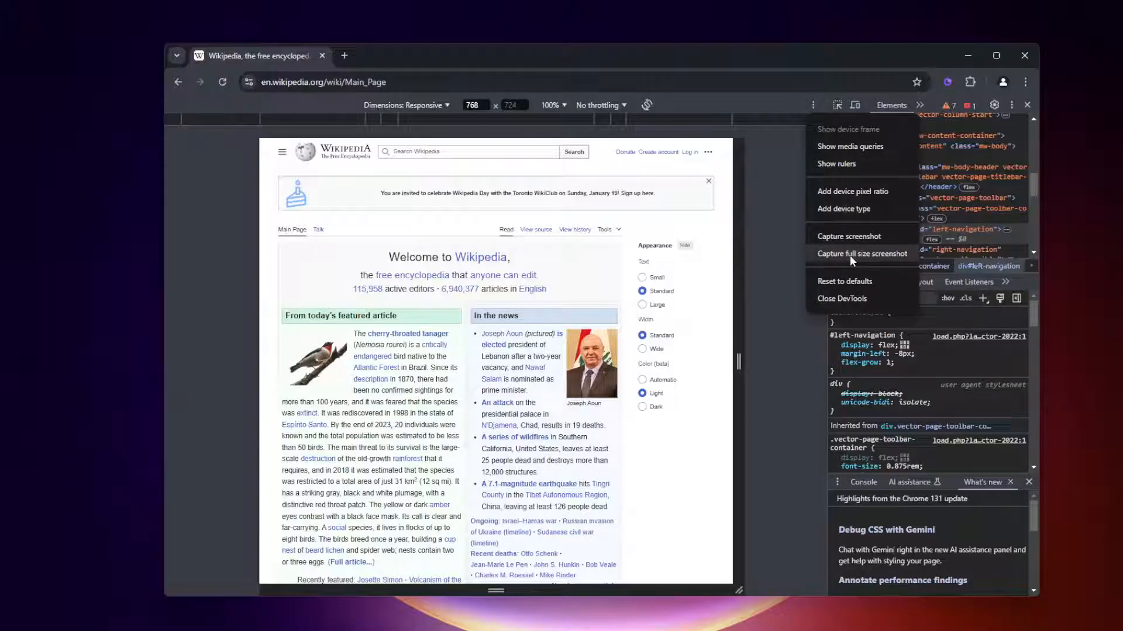
mouse_move(880, 260)
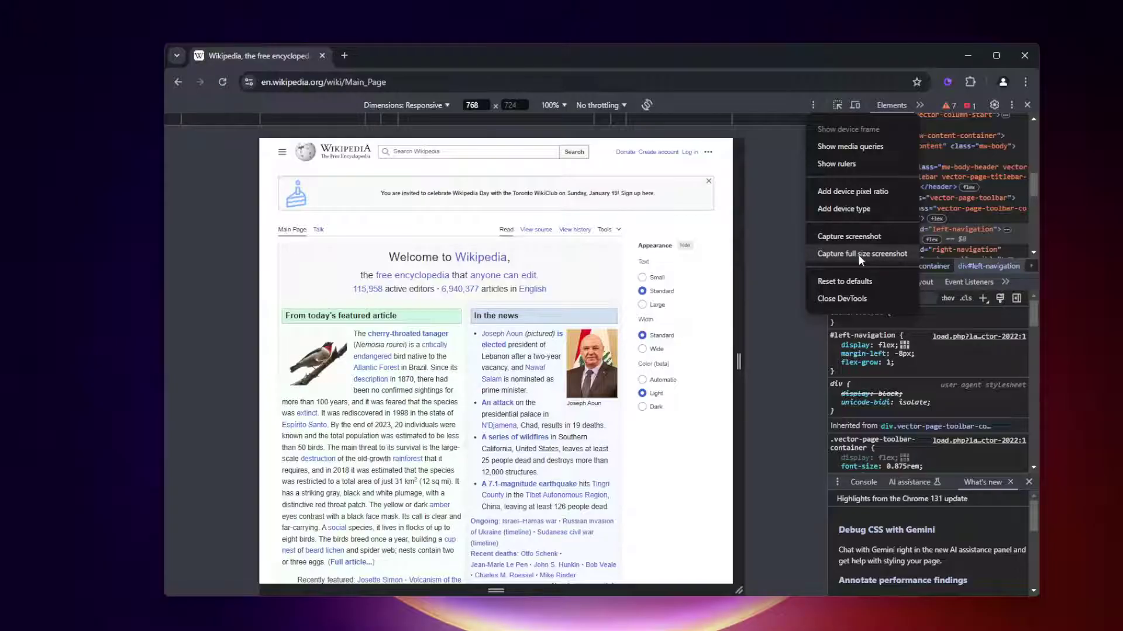
click(862, 254)
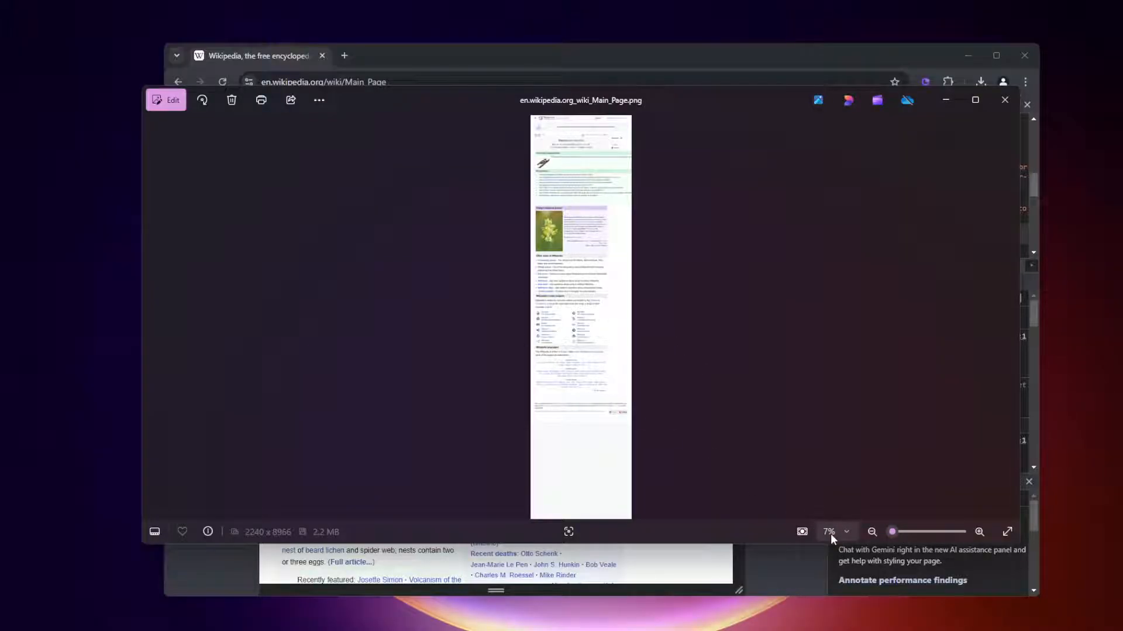
mouse_move(843, 535)
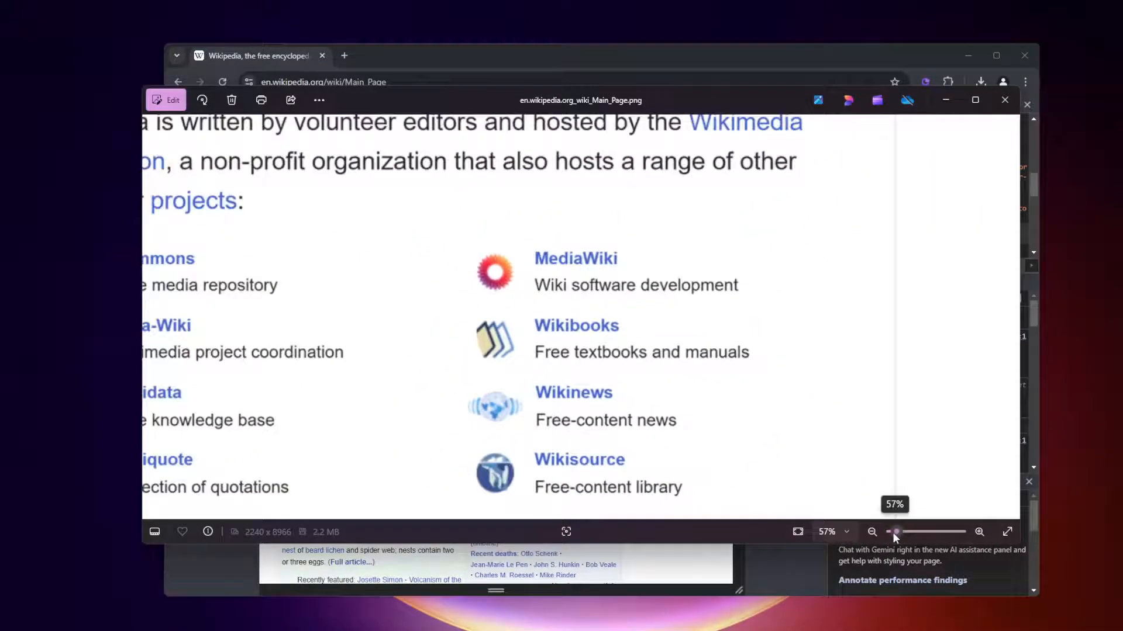
Adjust the Photos zoom slider until the full-page screenshot is readable.
click(872, 533)
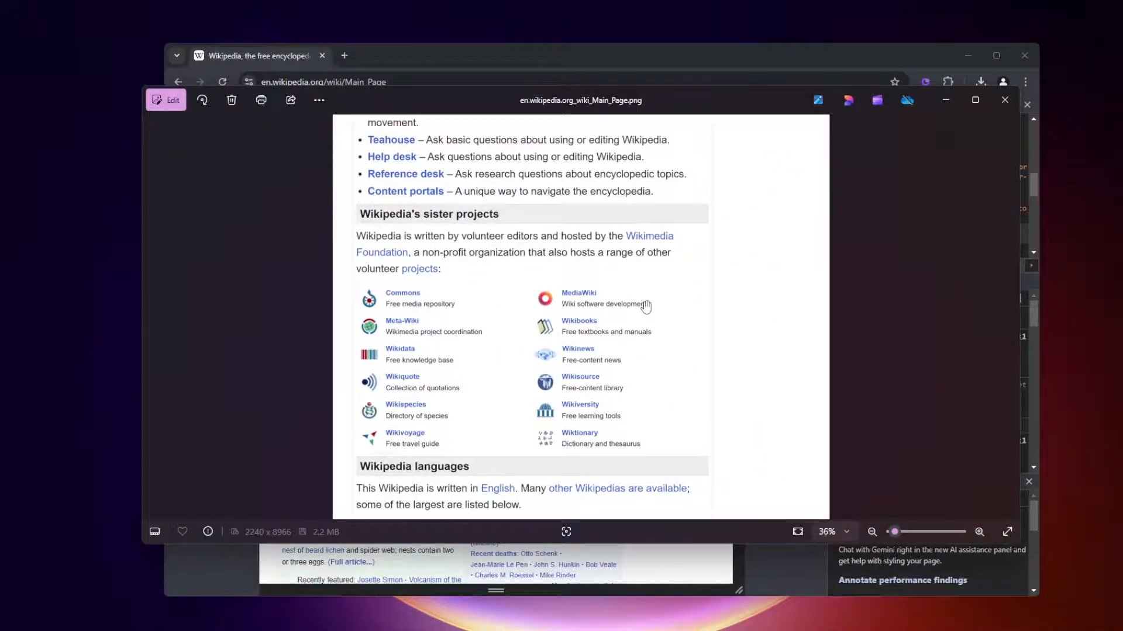
click(873, 531)
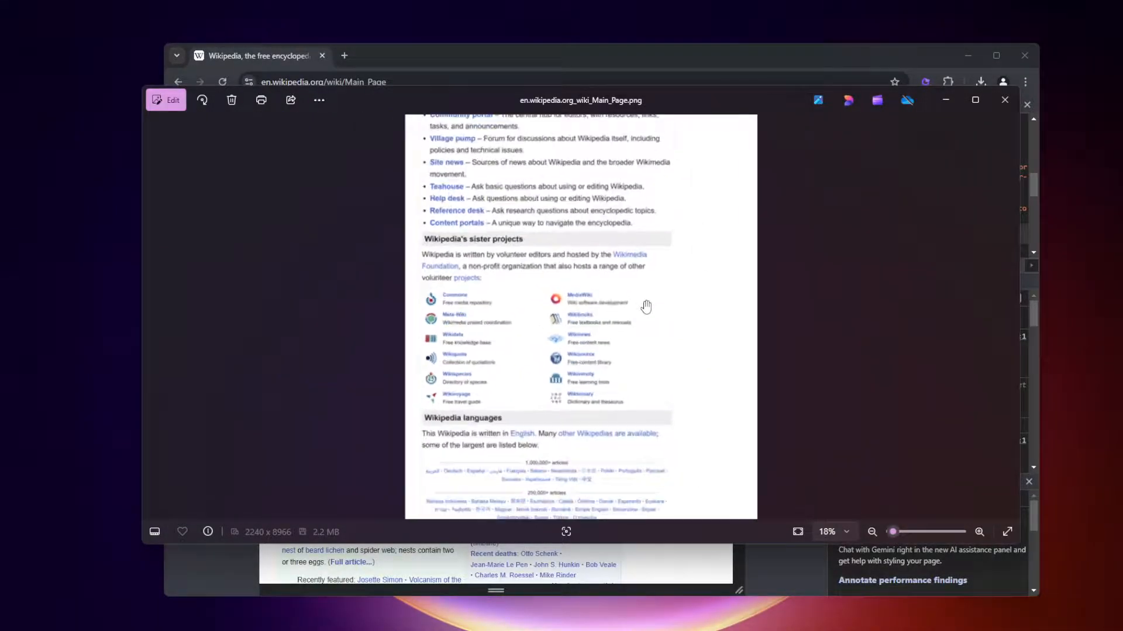
click(980, 531)
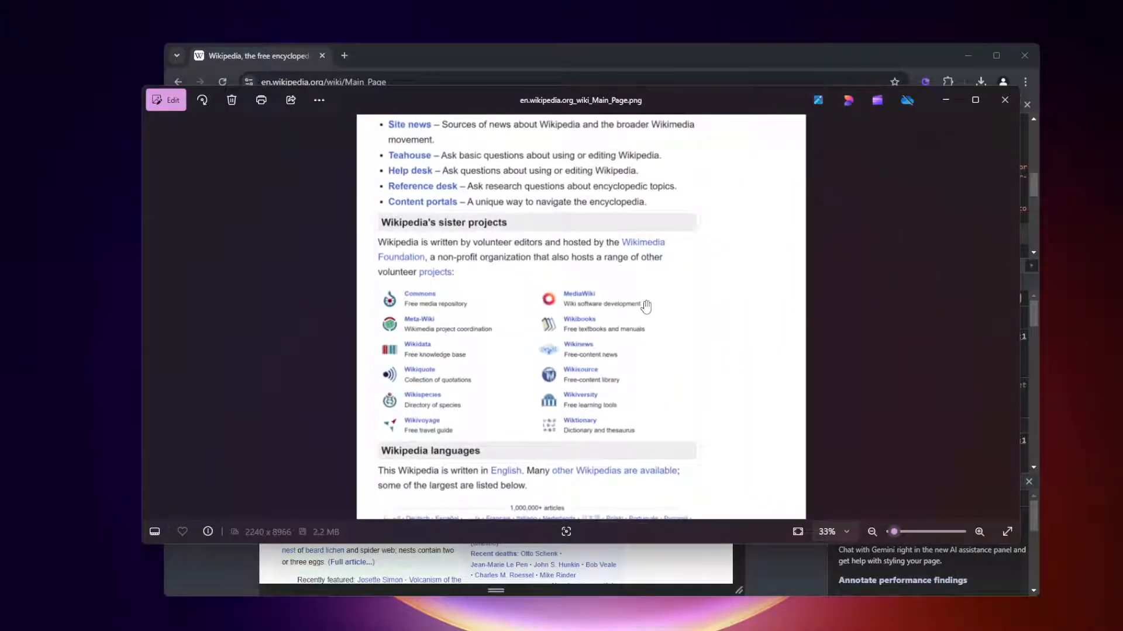
click(979, 531)
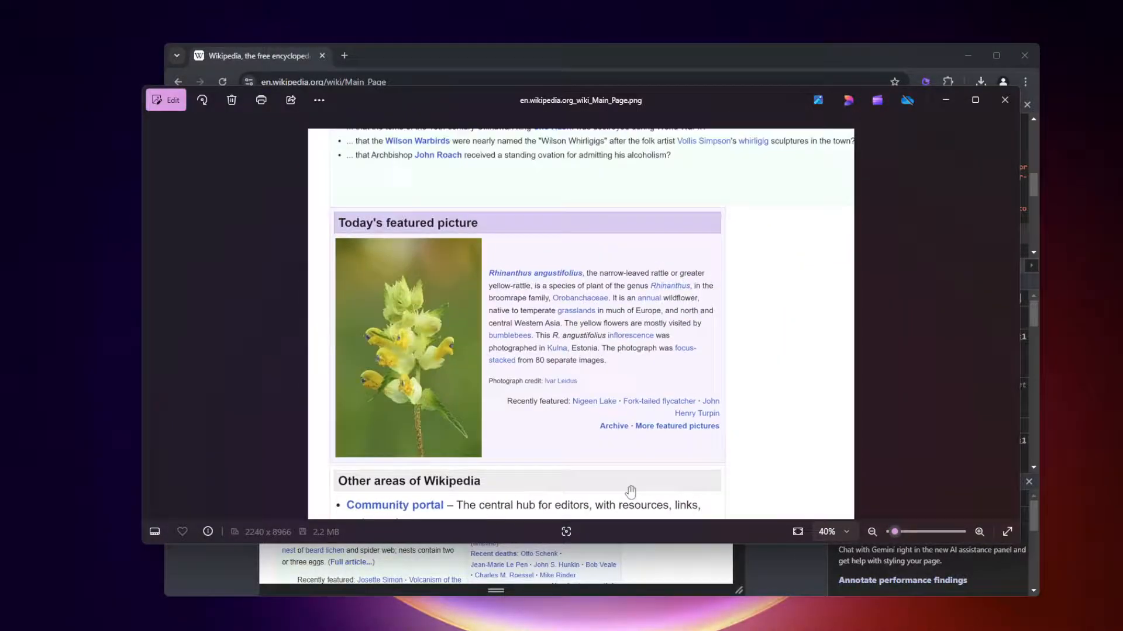
Scroll through the screenshot's sections to the bottom and back to the top.
scroll(up, 3)
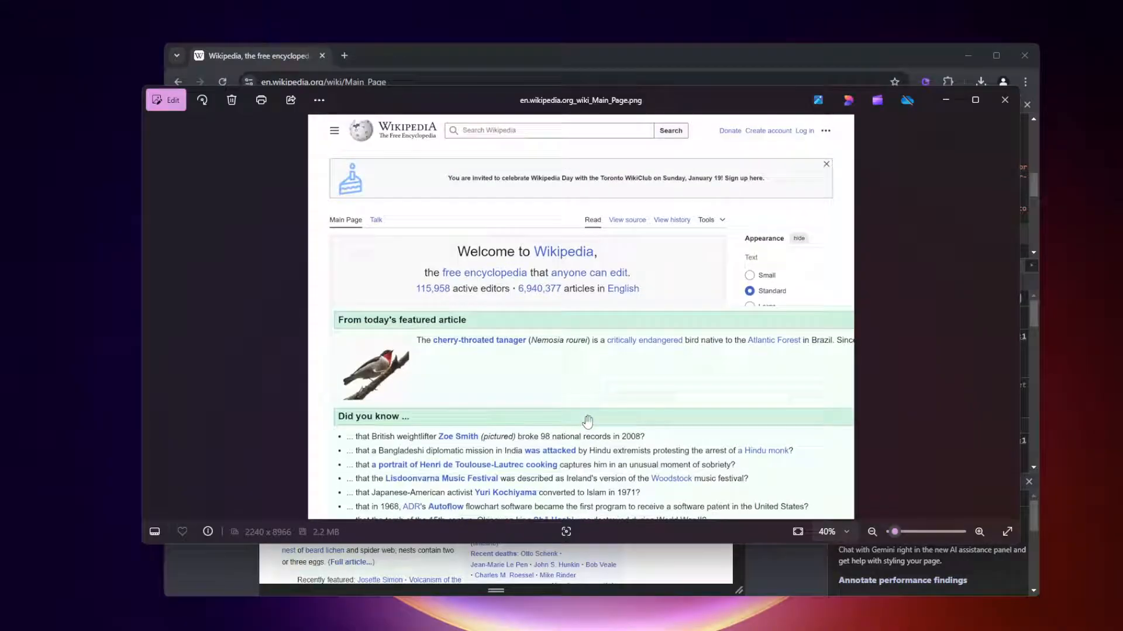
scroll(down, 3)
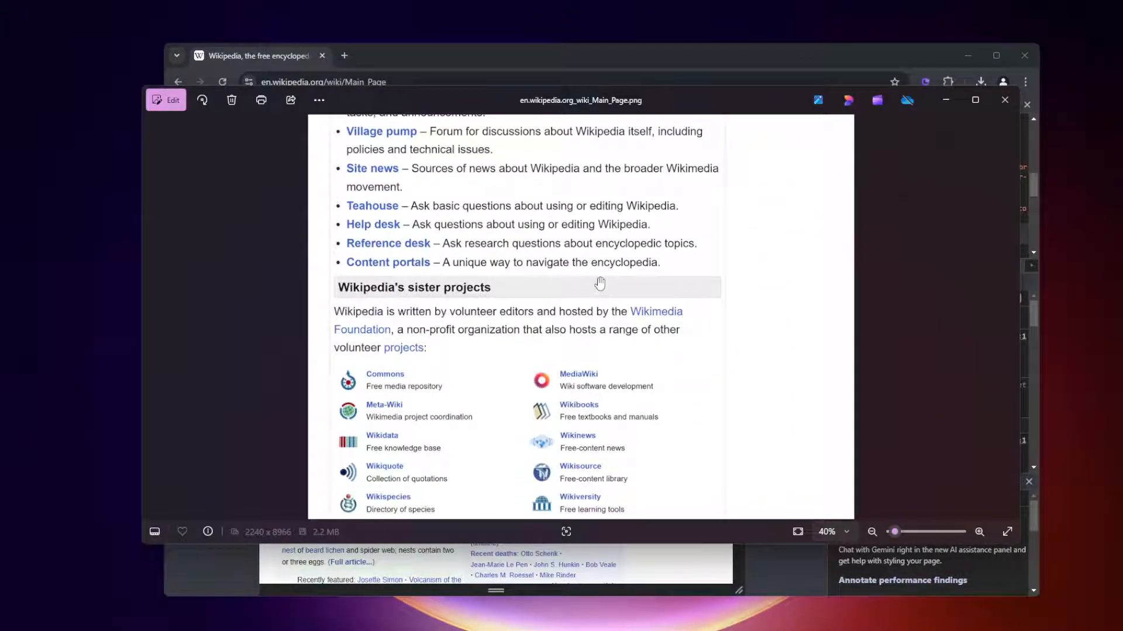
scroll(down, 3)
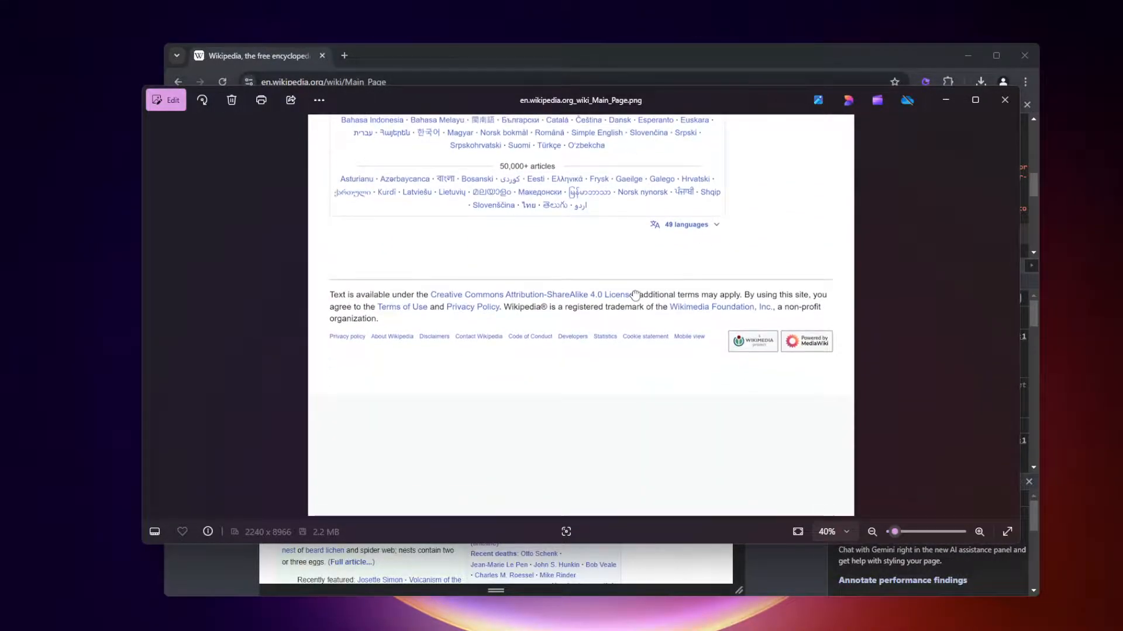
click(872, 531)
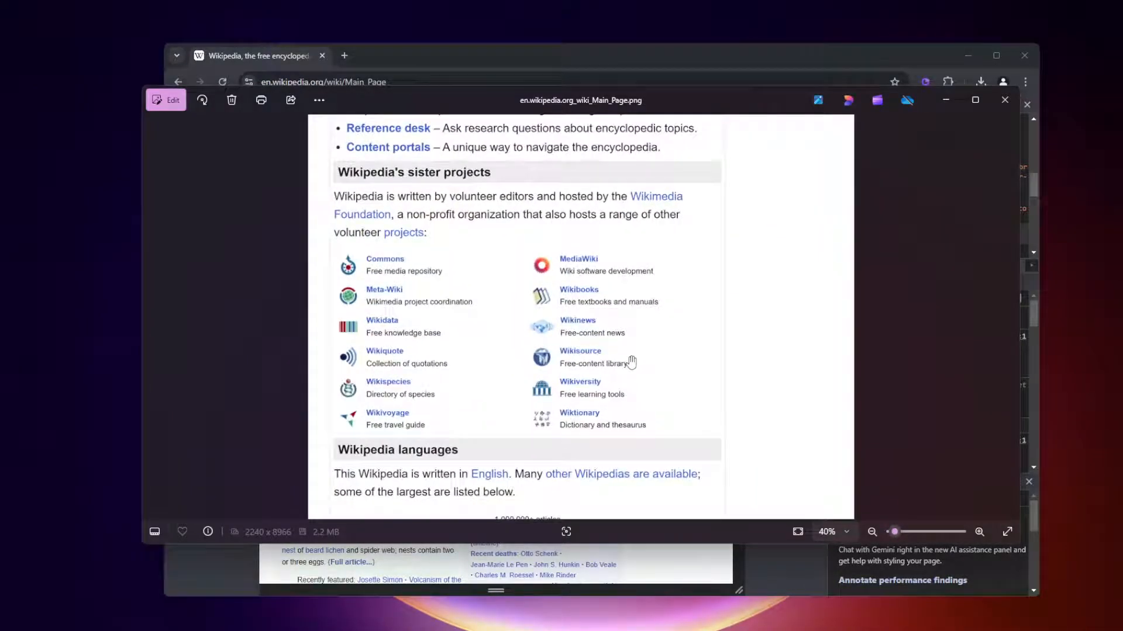
scroll(up, 3)
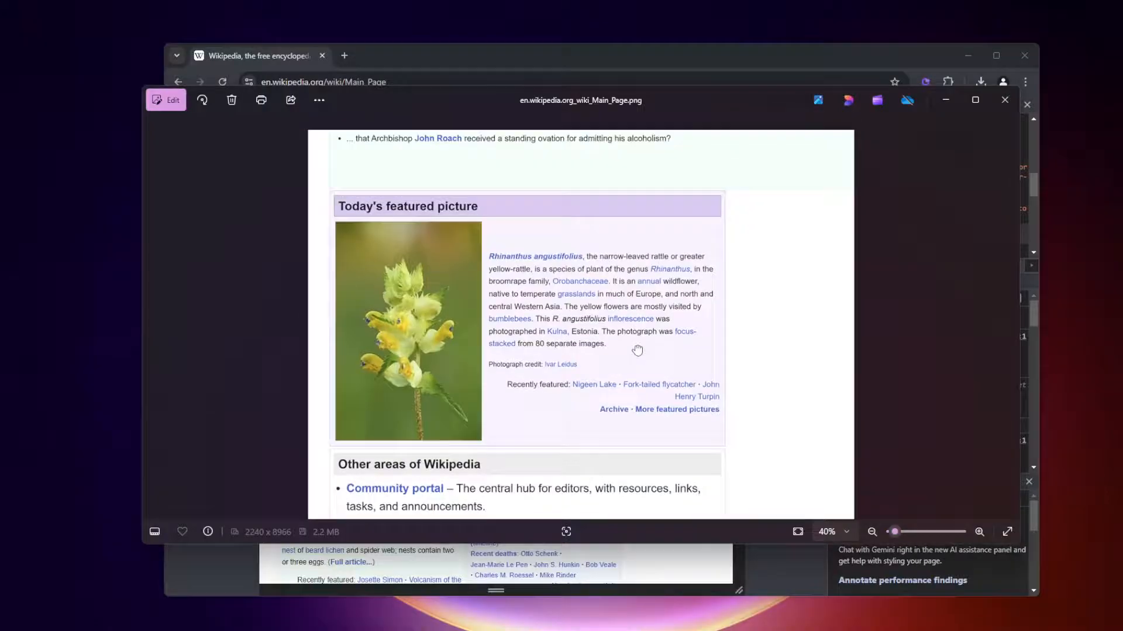
scroll(up, 3)
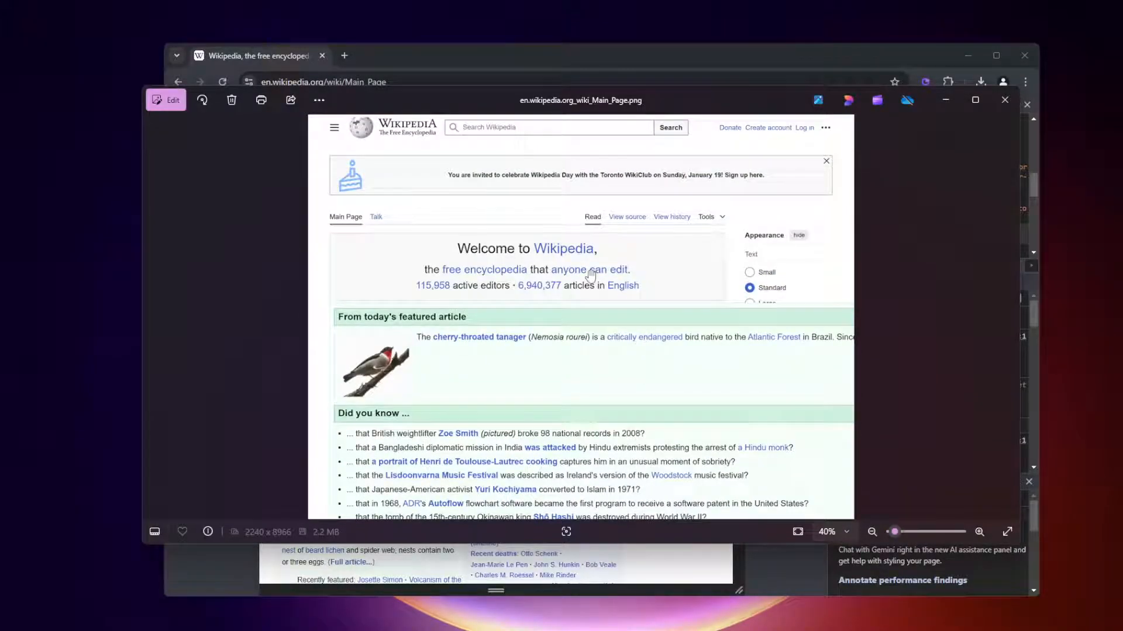
mouse_move(636, 374)
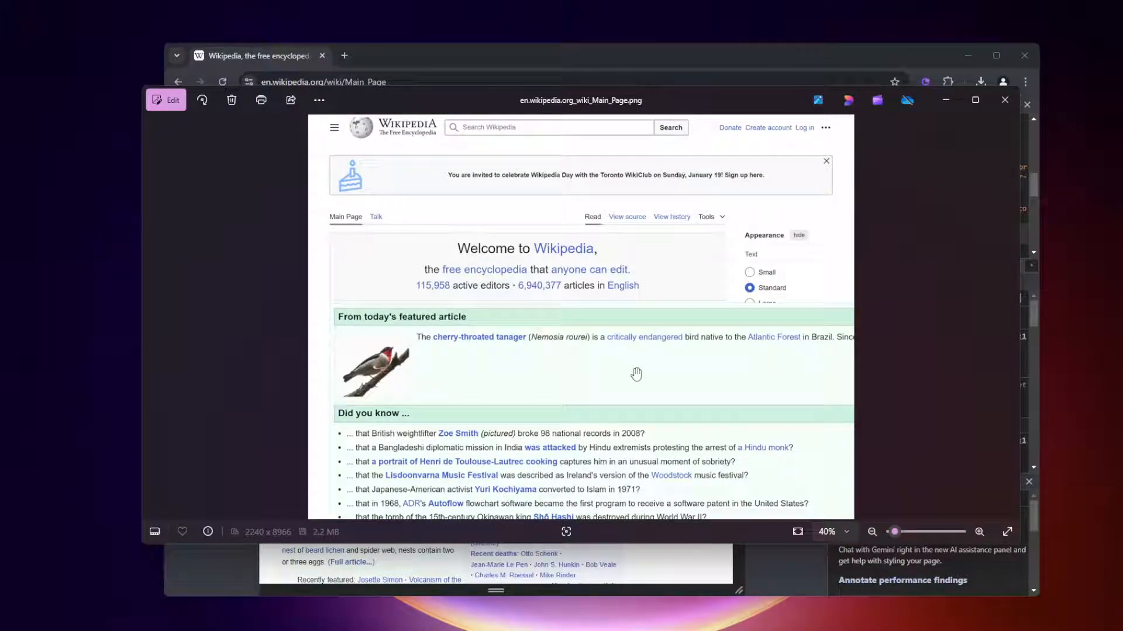